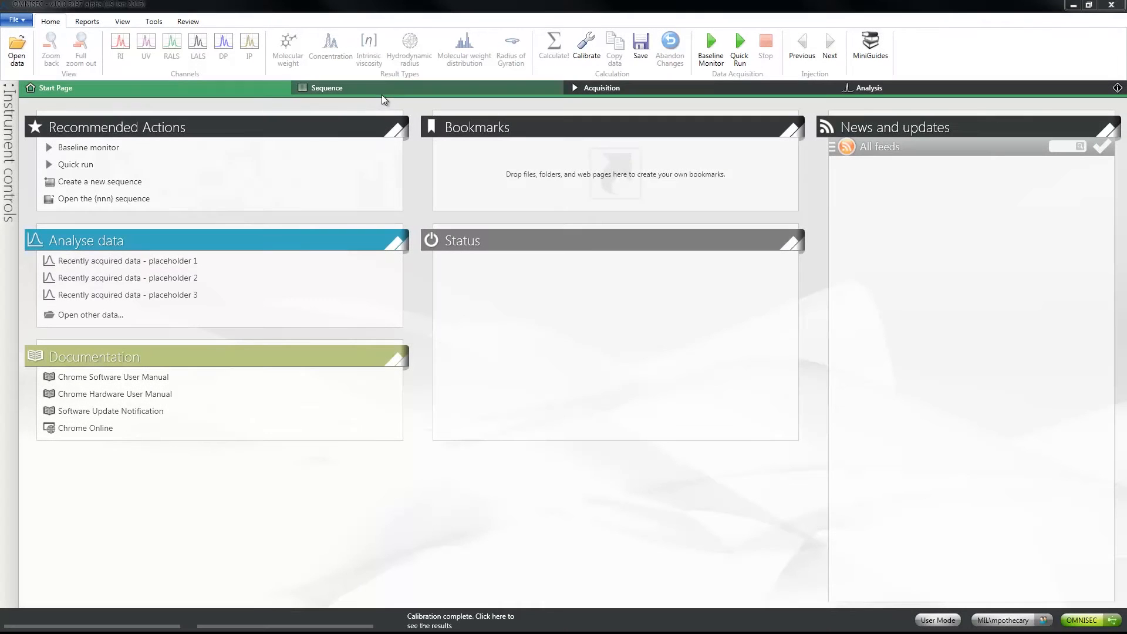
In the Analysis view, insert a Raw data chart item into the new report.
left_click(325, 87)
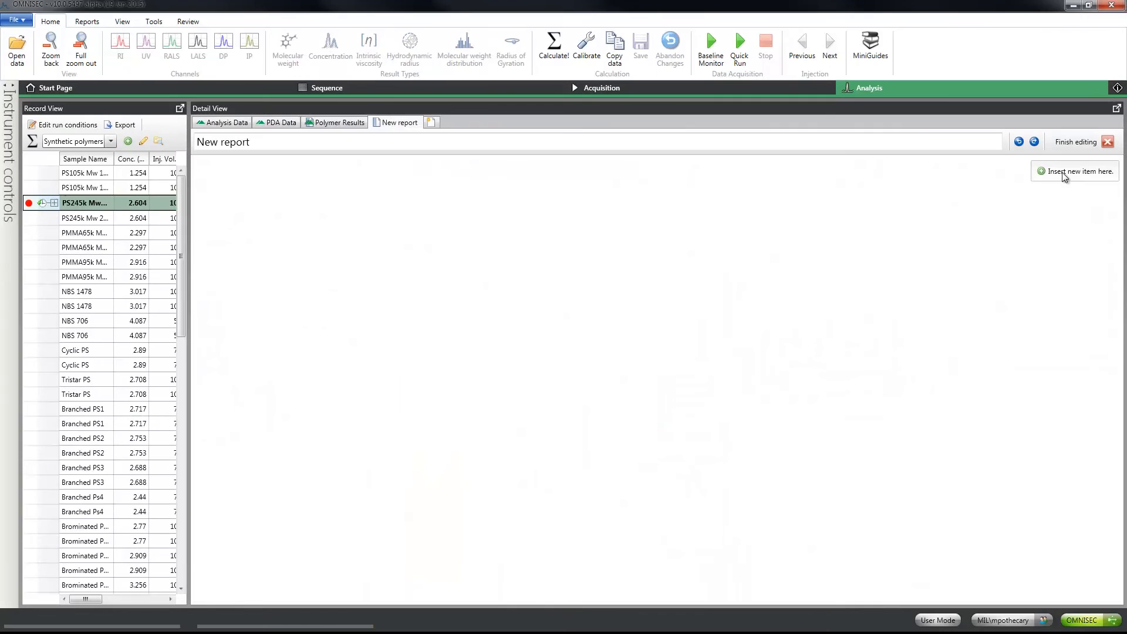
left_click(1076, 171)
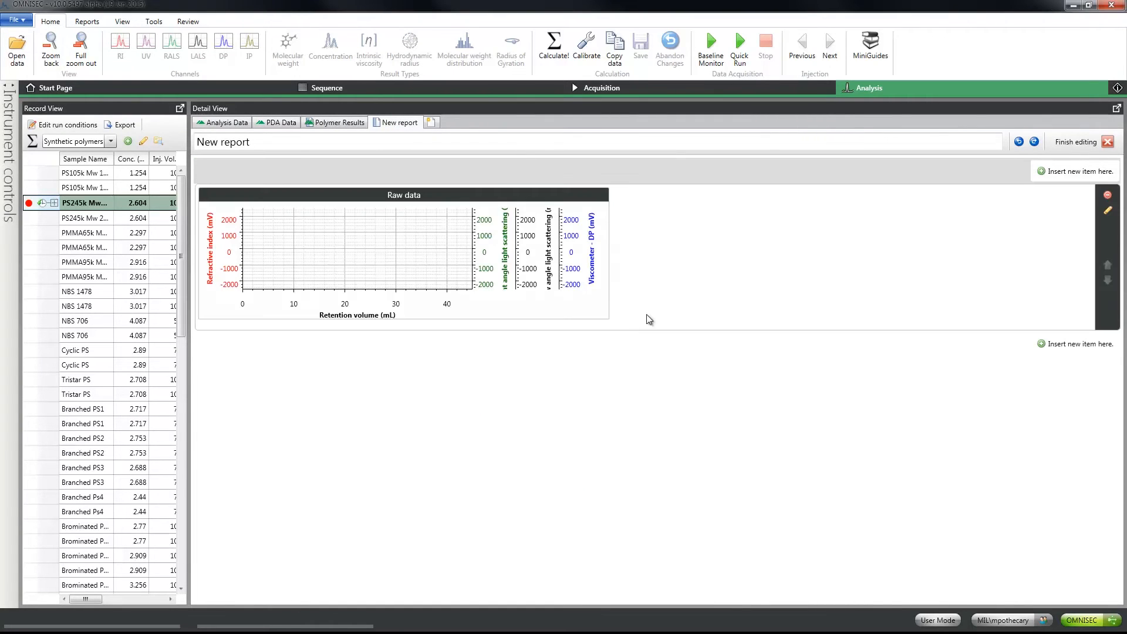